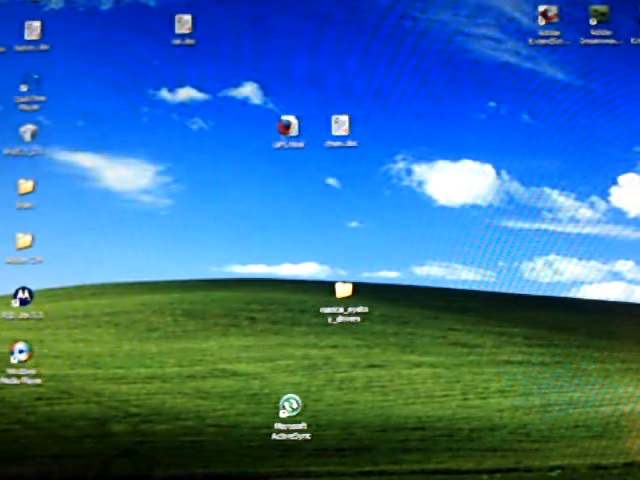
- Bring up the My Computer actions from the Start menu, heading for Manage
{"action": "left_click", "coordinate": [20, 470]}
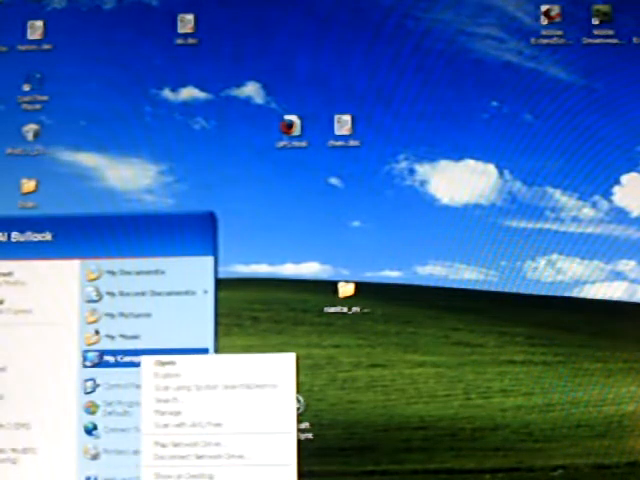
{"action": "left_click", "coordinate": [168, 440]}
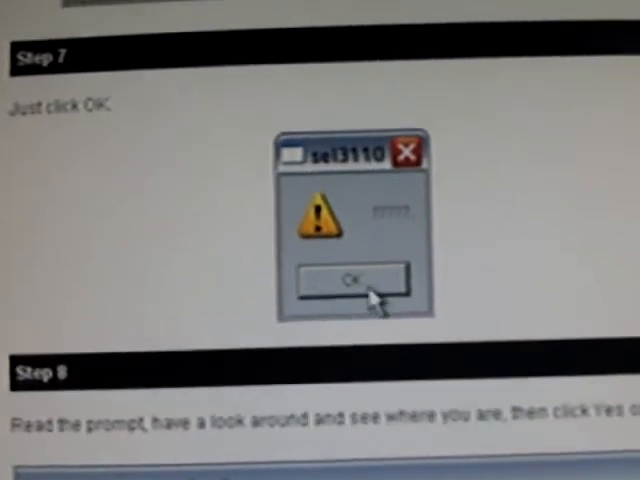
- Advance the tutorial page to Step 9, the Hardware Update Wizard completion screenshot
{"action": "left_click", "coordinate": [347, 277]}
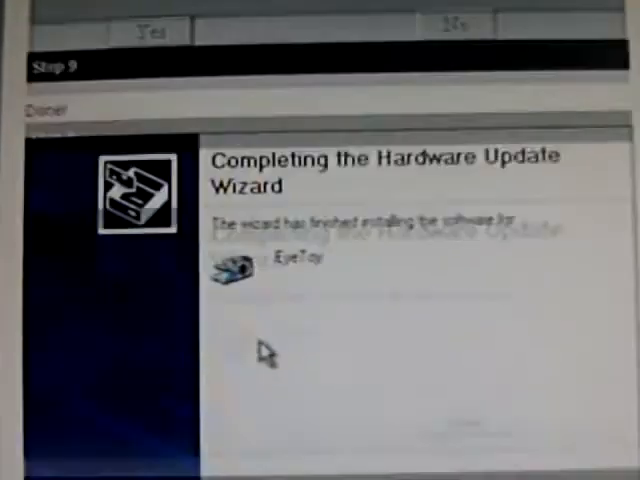